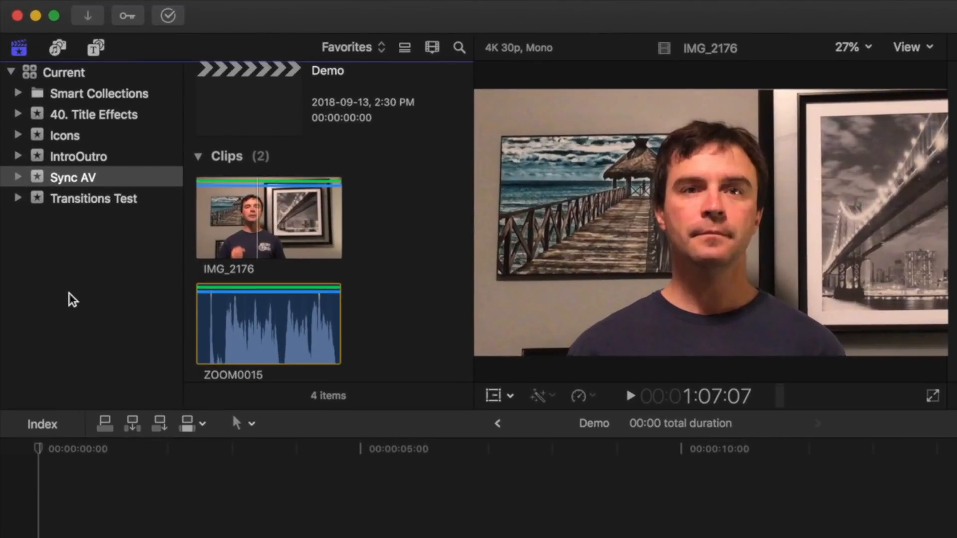
Select the IMG_2176 video and ZOOM0015 audio clips together in the browser.
left_click(250, 220)
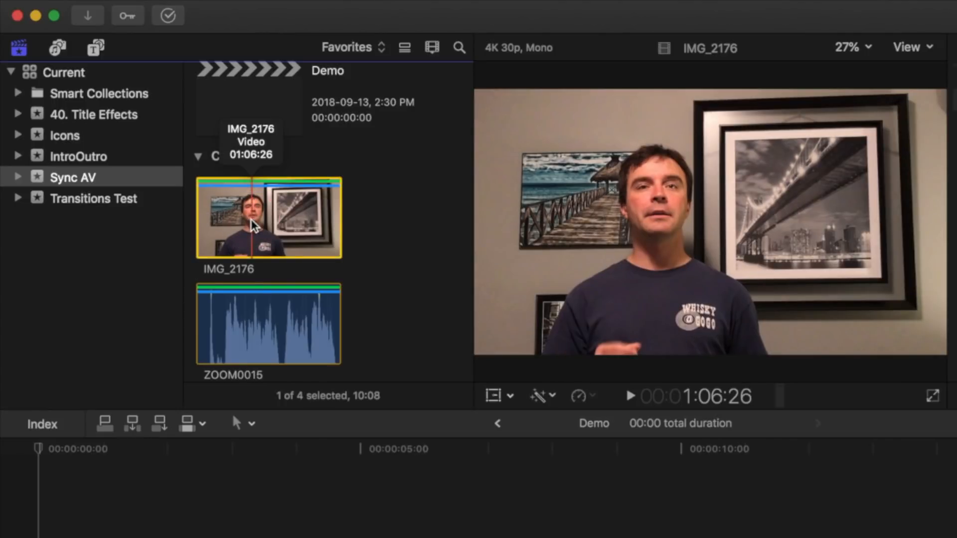
left_click(267, 322)
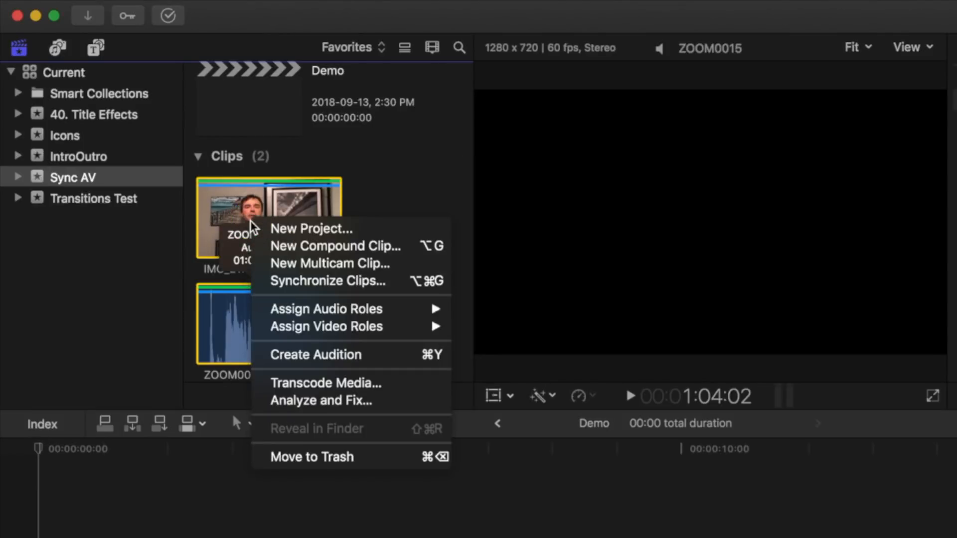
mouse_move(299, 281)
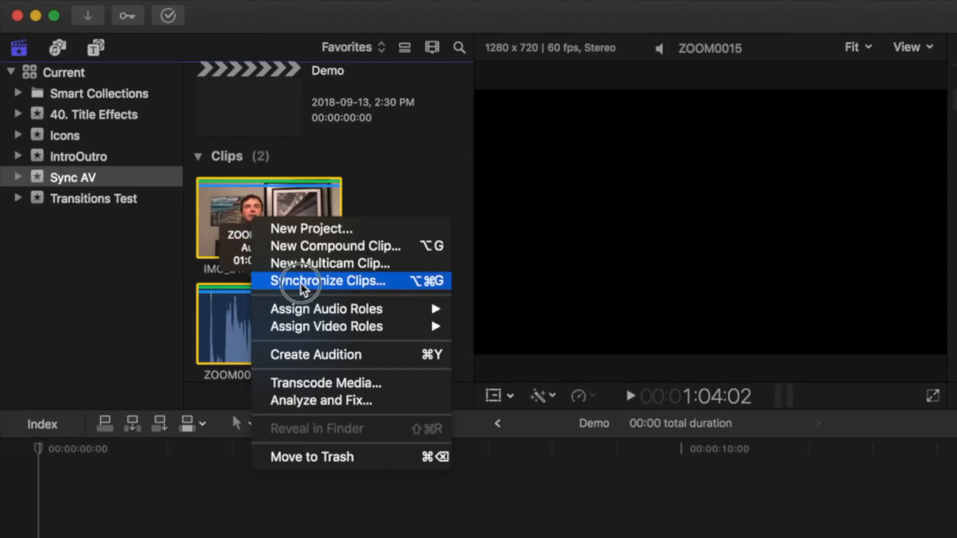
Synchronize the clips as 'Demo Clip', syncing on audio with camera audio components disabled.
left_click(328, 281)
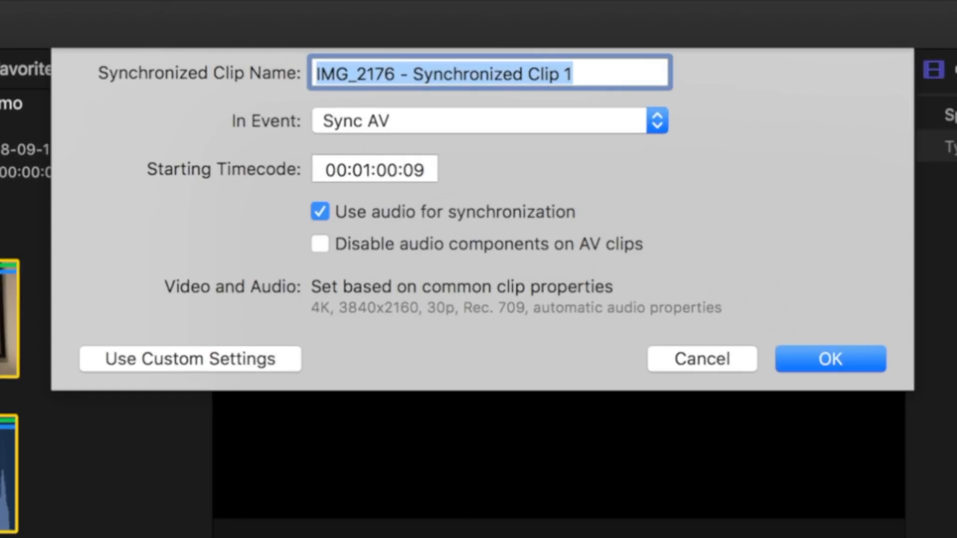
type("Demo Clip")
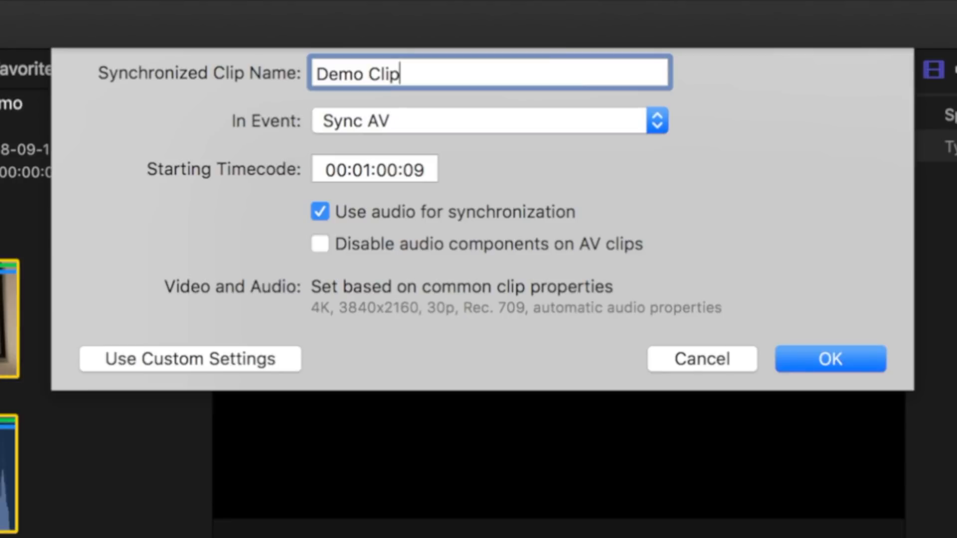
mouse_move(345, 238)
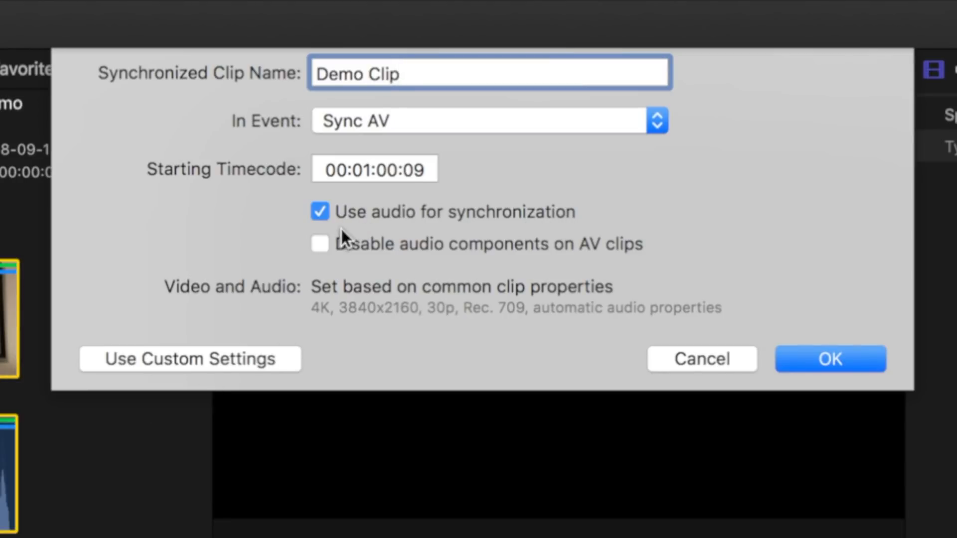
mouse_move(332, 239)
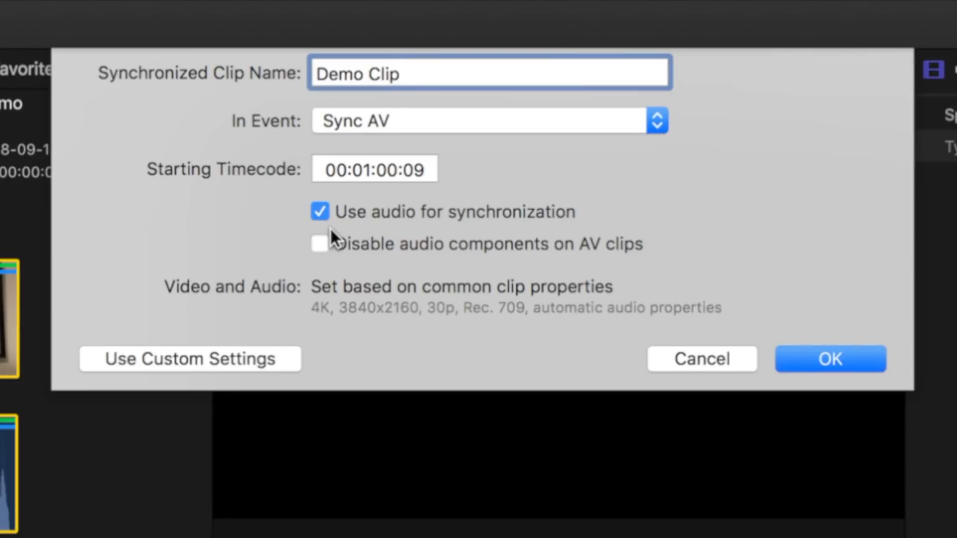
left_click(489, 72)
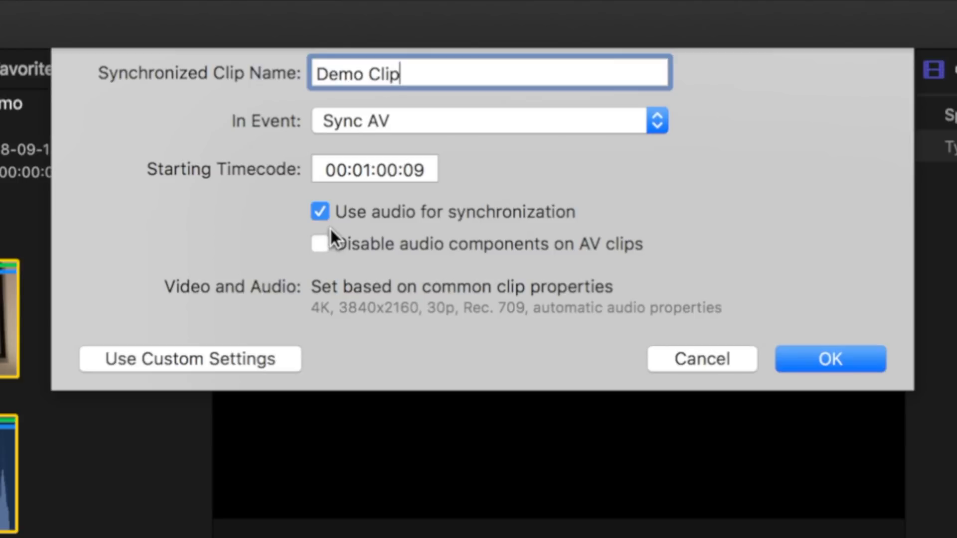
left_click(319, 244)
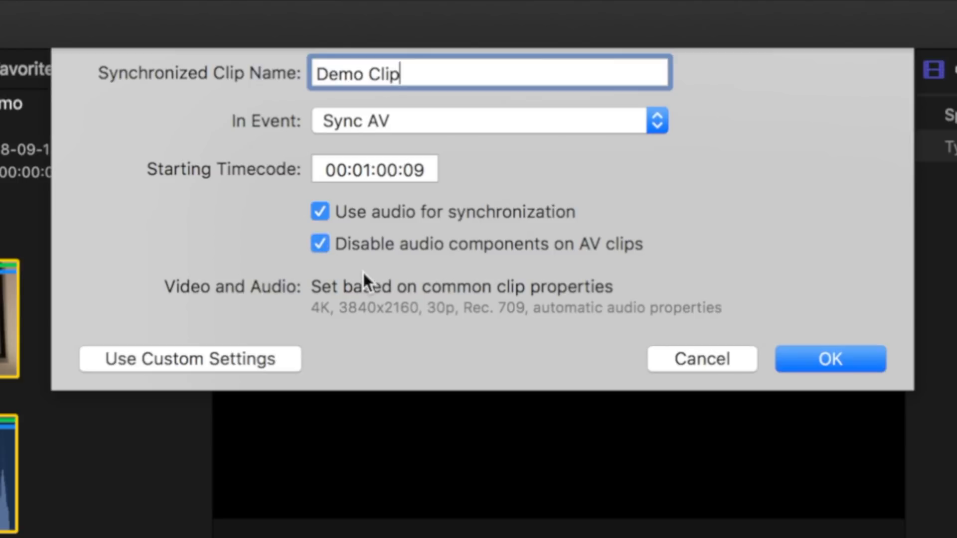
mouse_move(370, 274)
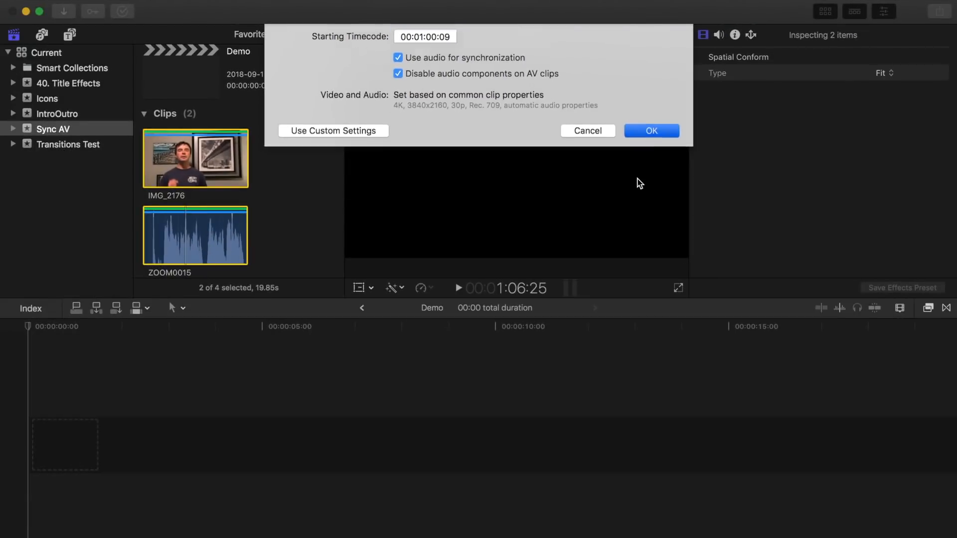
left_click(650, 130)
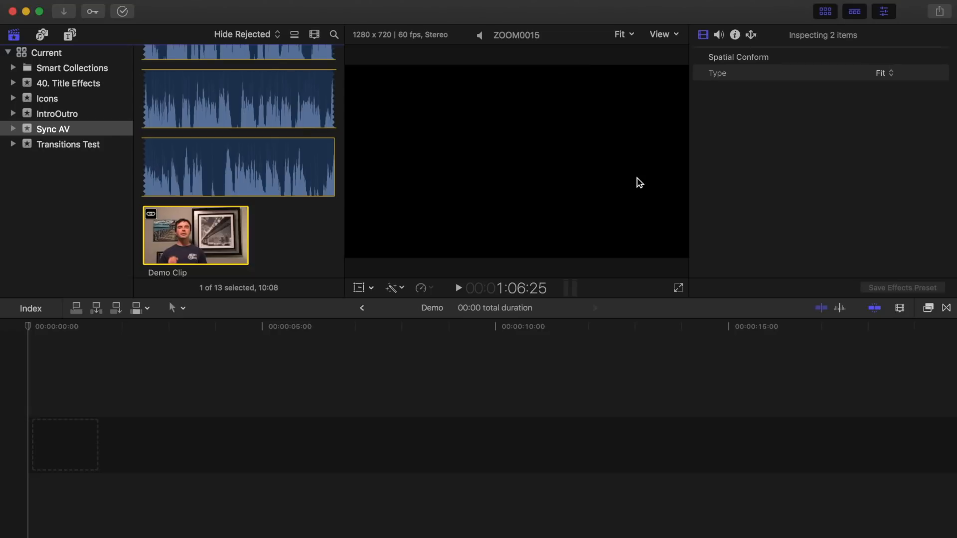
mouse_move(204, 235)
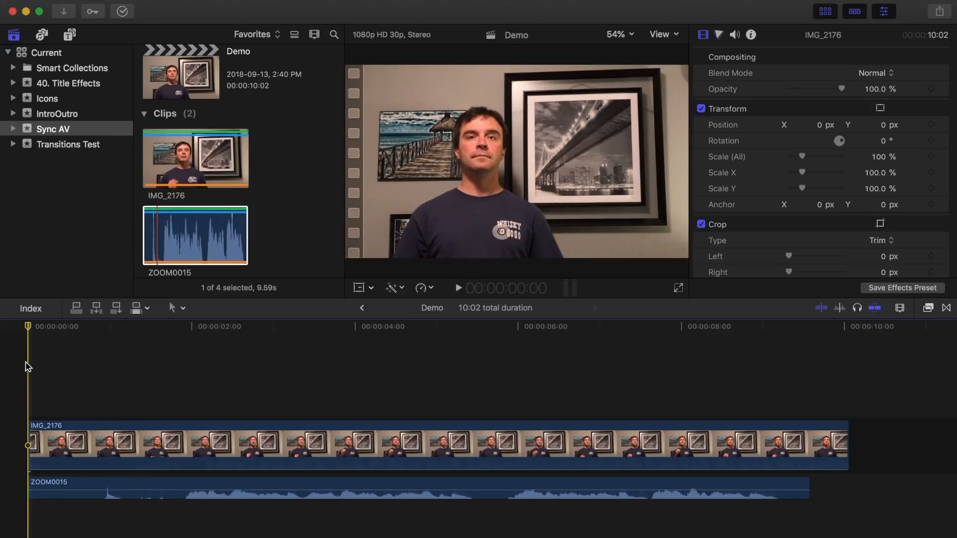
Place the playhead at the video's clap and slide ZOOM0015 about +5 frames to match.
left_click(901, 308)
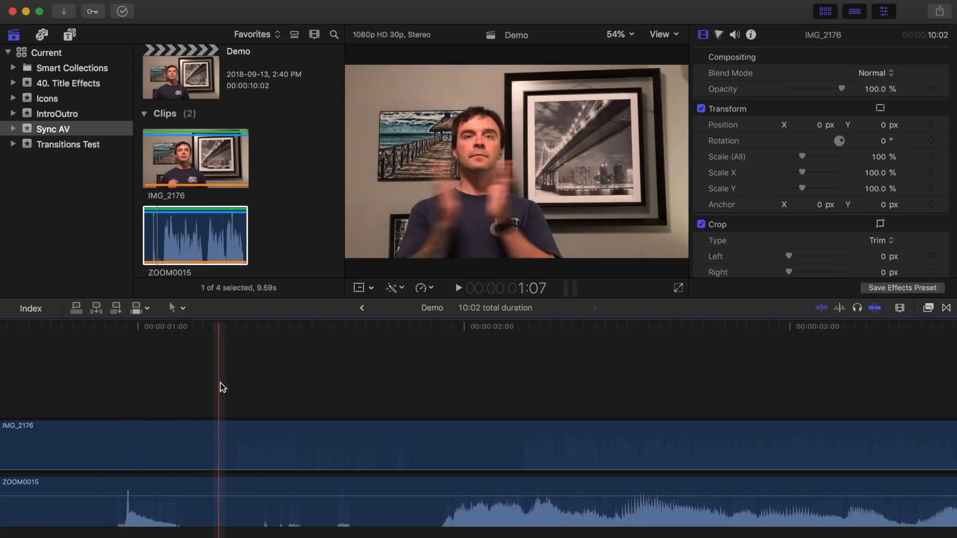
left_click(241, 387)
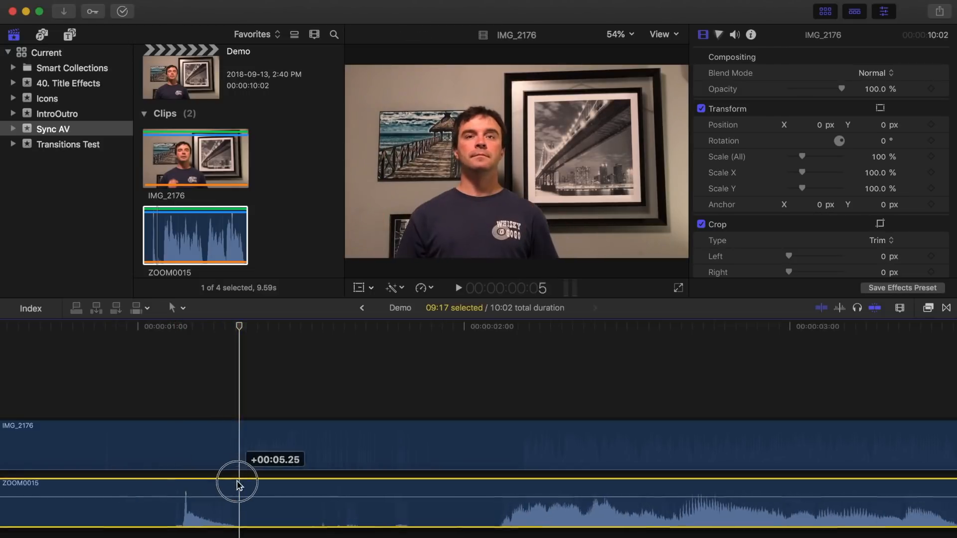
left_click(284, 489)
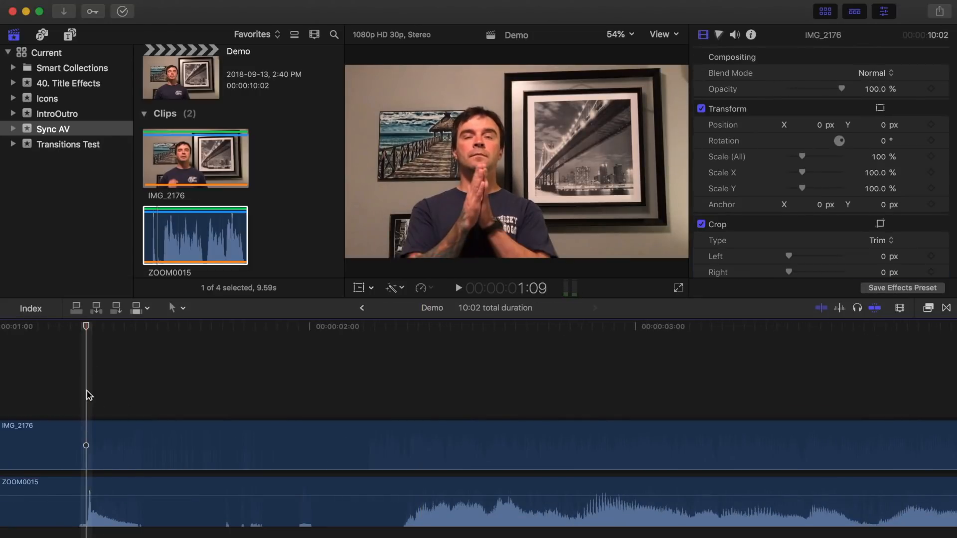
Select the IMG_2176 and ZOOM0015 clips together in the timeline.
left_click(92, 443)
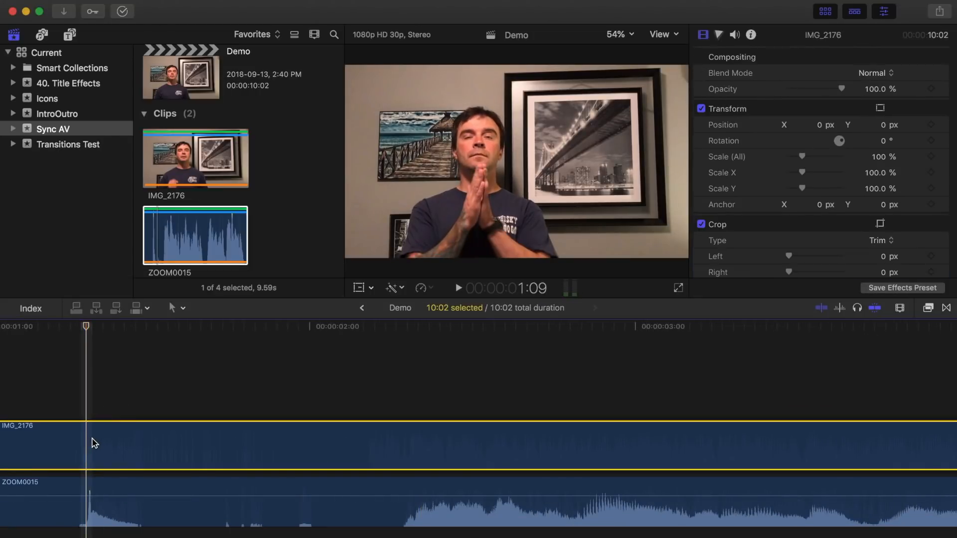
left_click(735, 34)
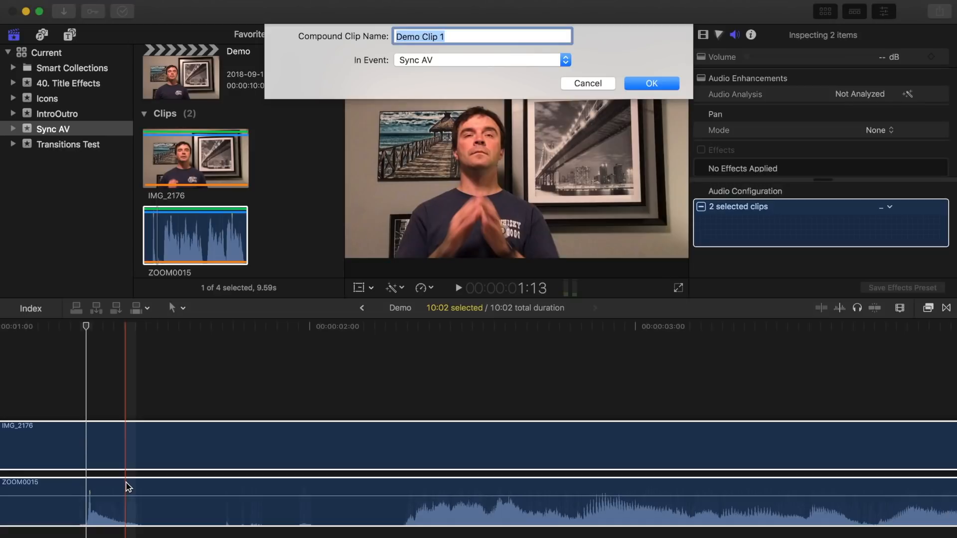
Create the Demo Clip 1 compound clip and display filmstrips with waveforms.
left_click(651, 84)
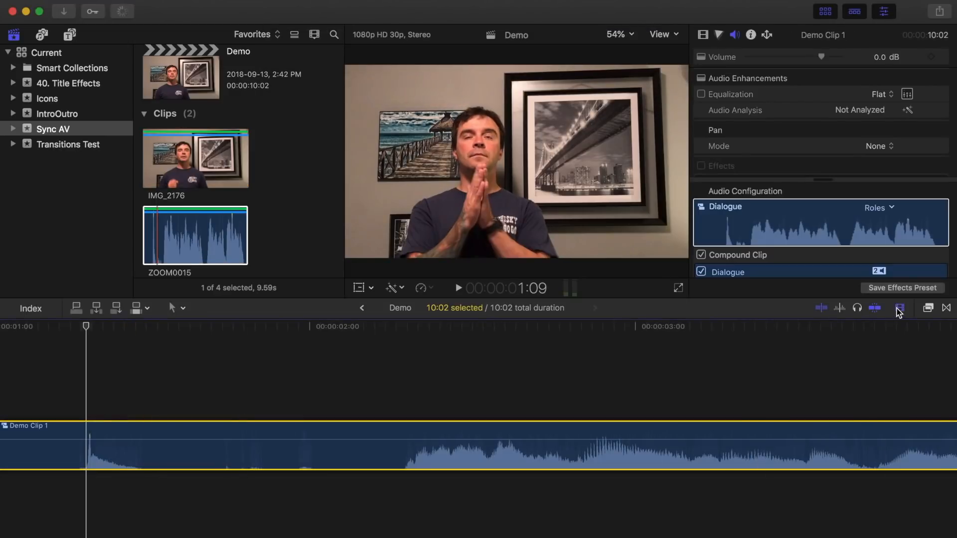
left_click(900, 308)
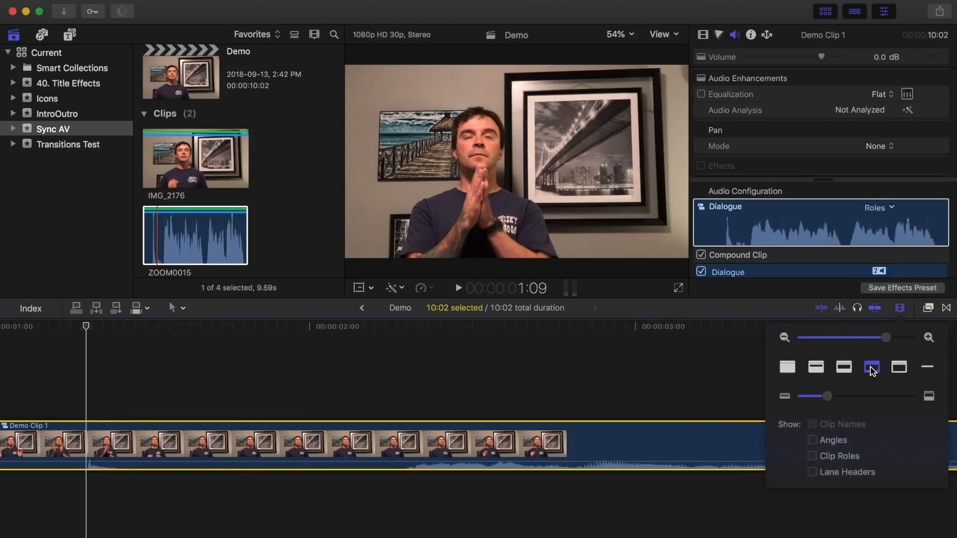
left_click(457, 287)
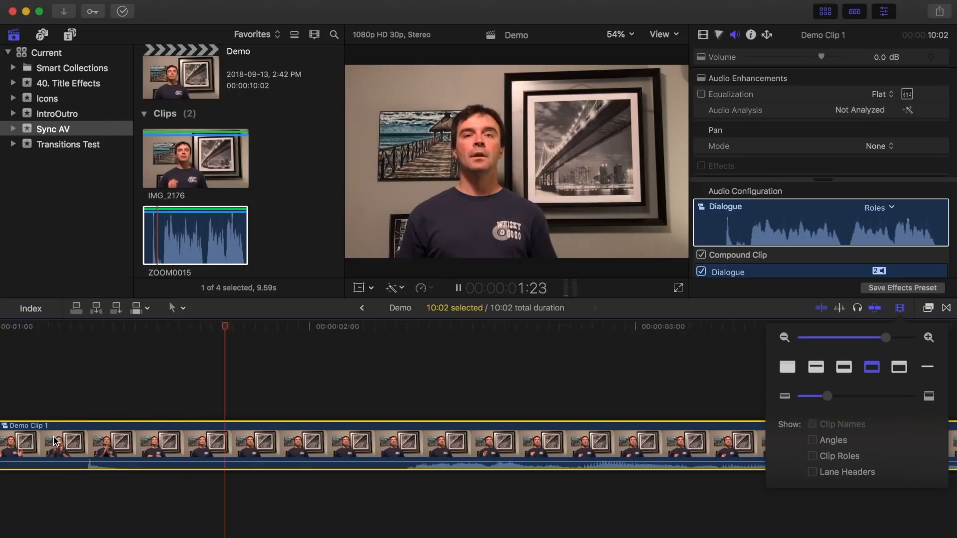